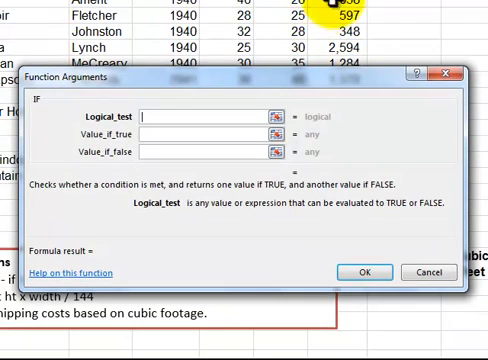
Enter the IF test F6>500 returning F6*25%, else F6*10%, for the Insurance column.
type("F6")
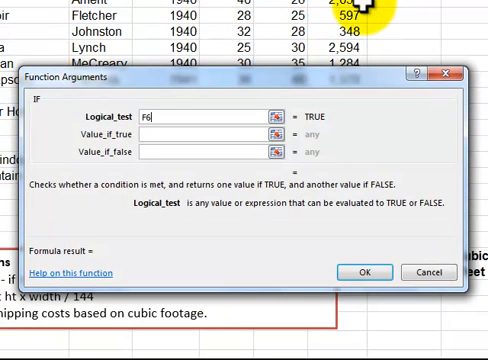
type(">")
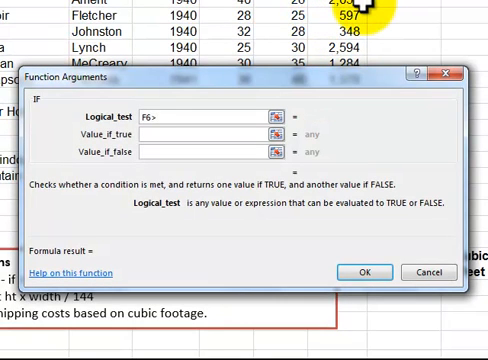
type("500")
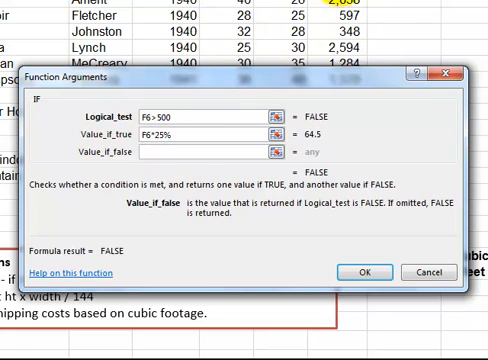
type("F6*")
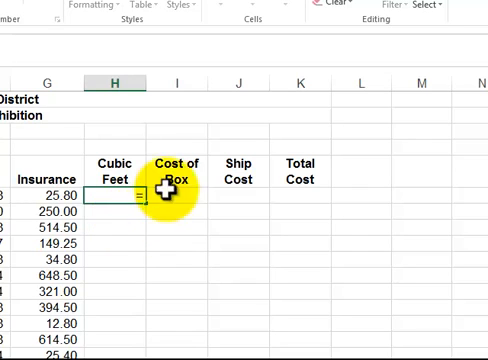
Enter the cubic-feet formula height times width divided by 144 in H6 and fill down.
type("=D8")
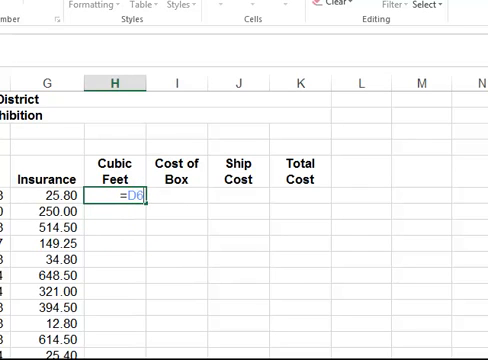
type("*E6")
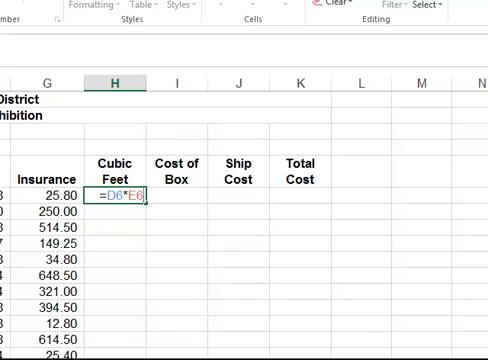
type("/14")
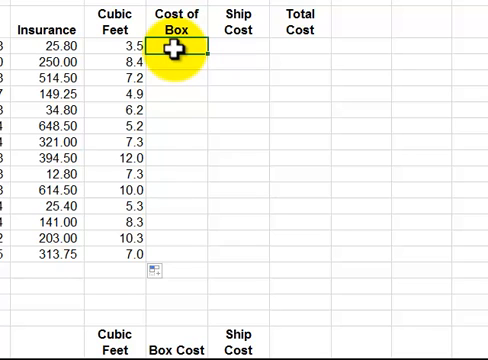
Scroll to the Cost of Box column to start its VLOOKUP in I6.
scroll("down", 3)
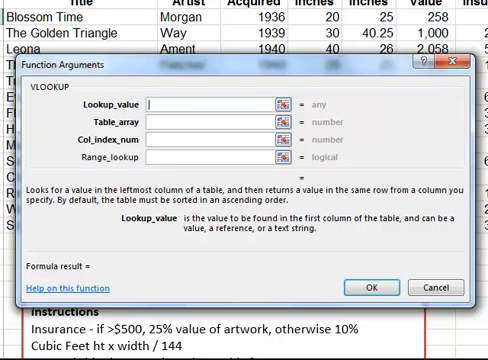
Set VLOOKUP lookup value H6, absolute table $H$23:$I$30 and column index 2 for Cost of Box.
left_click(210, 104)
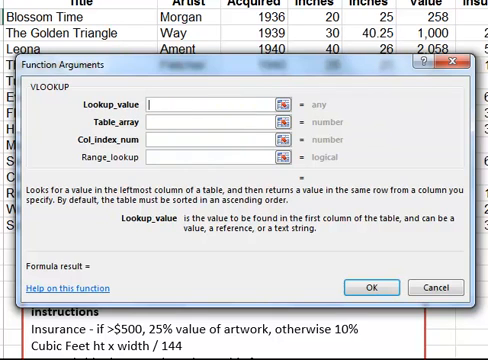
type("H6")
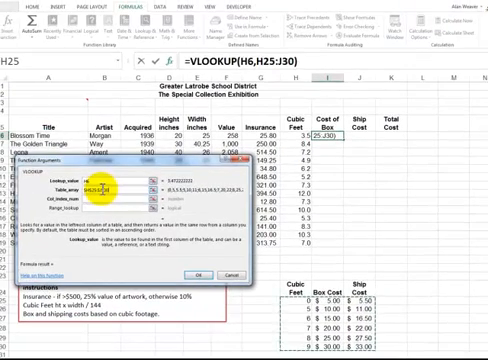
key("f4")
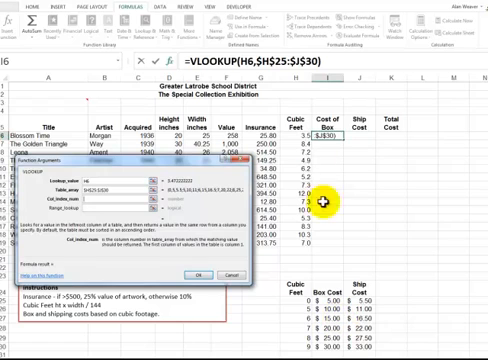
type("2")
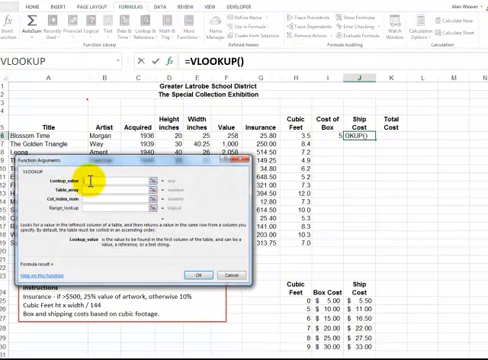
mouse_move(300, 134)
type("3")
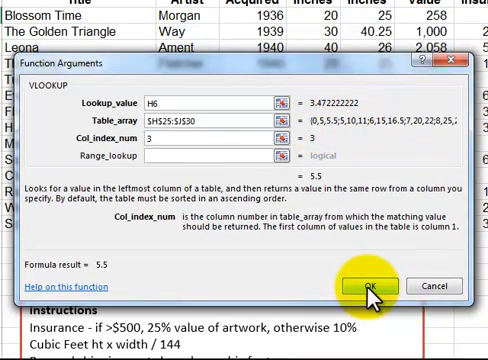
Confirm the Ship Cost VLOOKUP on H6 with table $H$23:$J$30, column 3, returning 5.5.
left_click(362, 284)
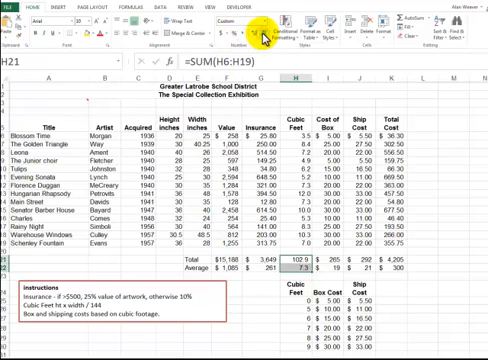
mouse_move(452, 208)
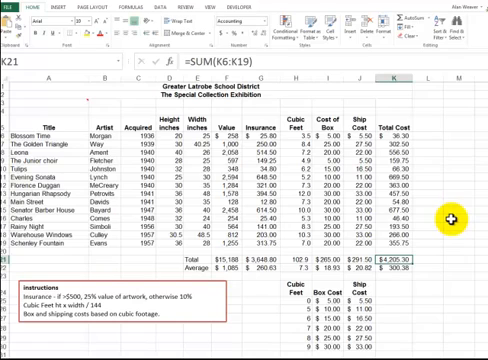
mouse_move(448, 220)
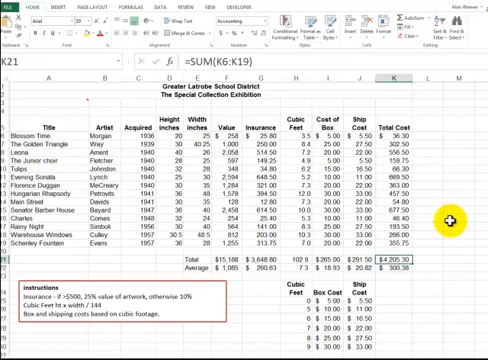